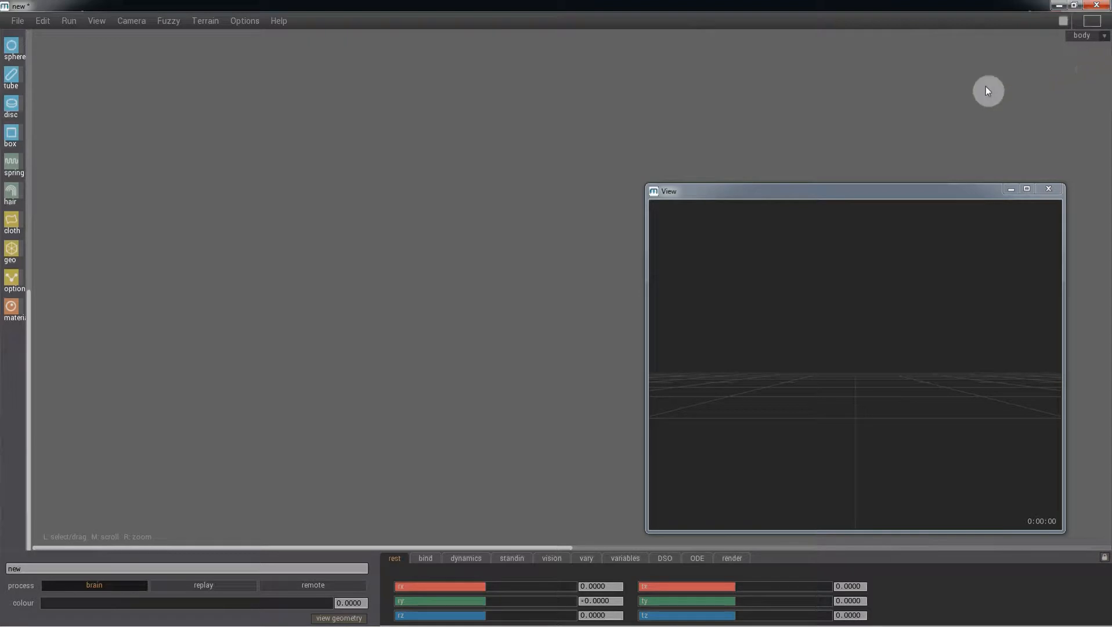
{"action": "mouse_move", "coordinate": [18, 79]}
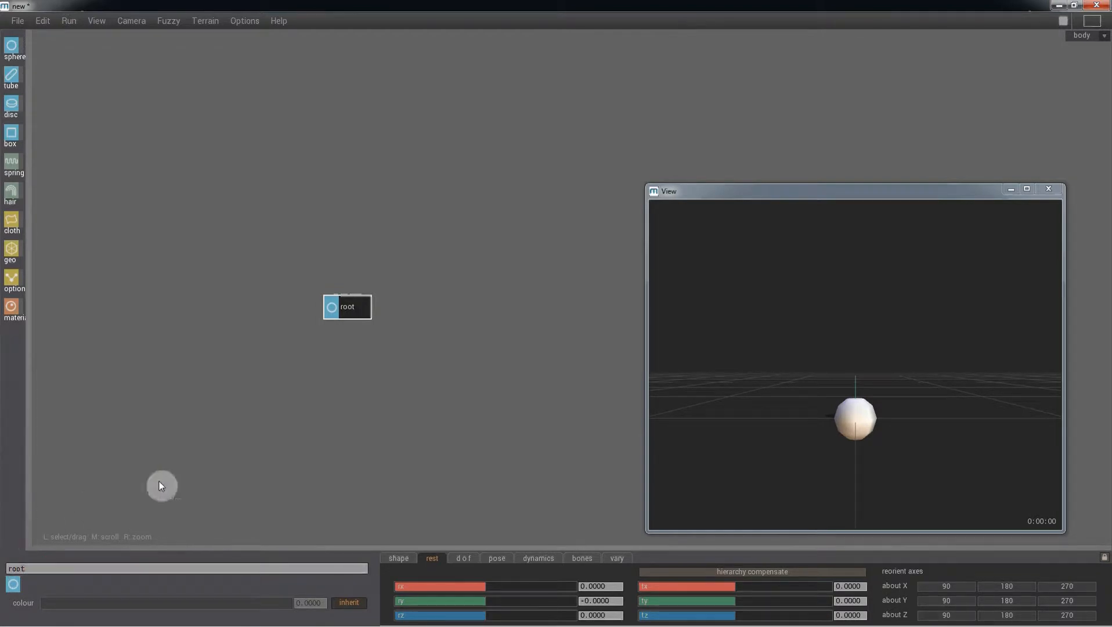
{"action": "mouse_move", "coordinate": [800, 353]}
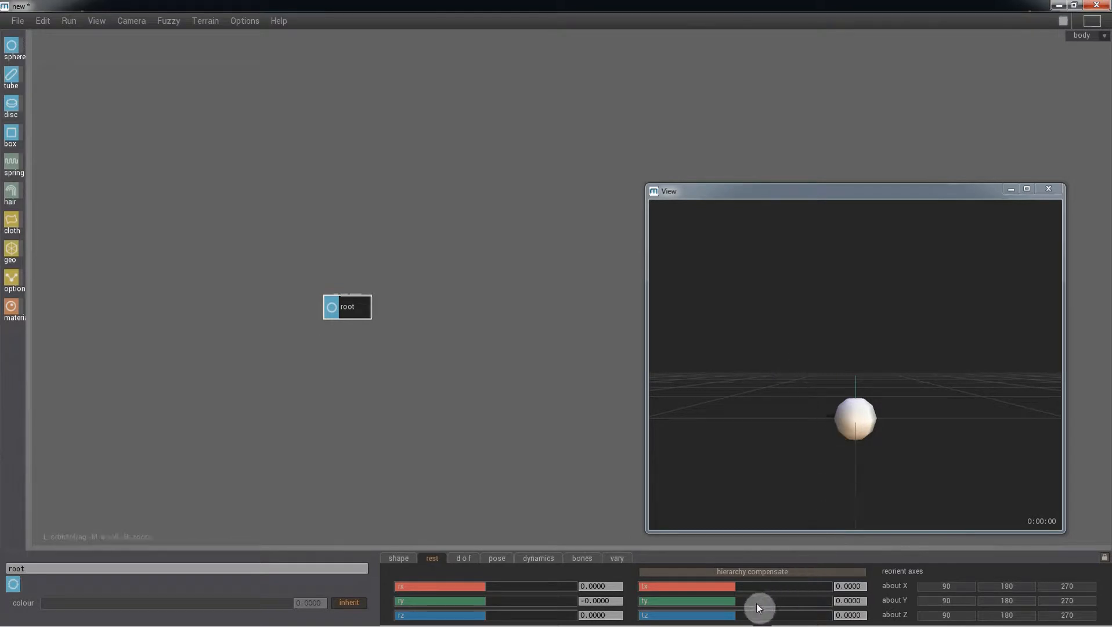
Step: Drag and fine-tune the root sphere's rest ty so it sits above the ground
{"action": "left_click_drag", "start_coordinate": [758, 608], "coordinate": [774, 608]}
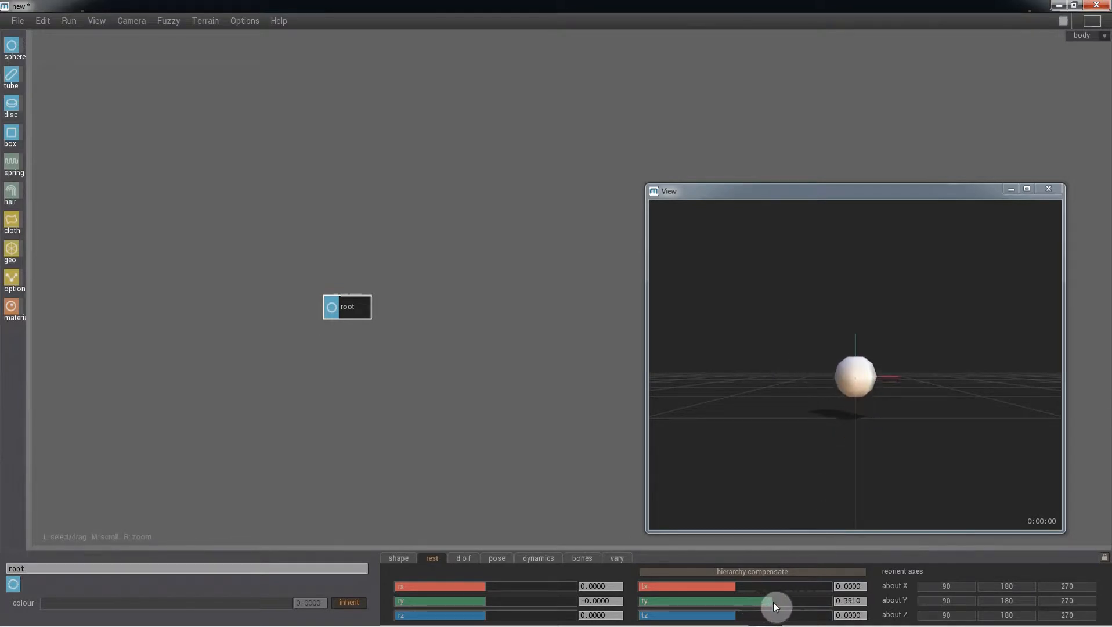
{"action": "left_click_drag", "start_coordinate": [777, 601], "coordinate": [784, 601]}
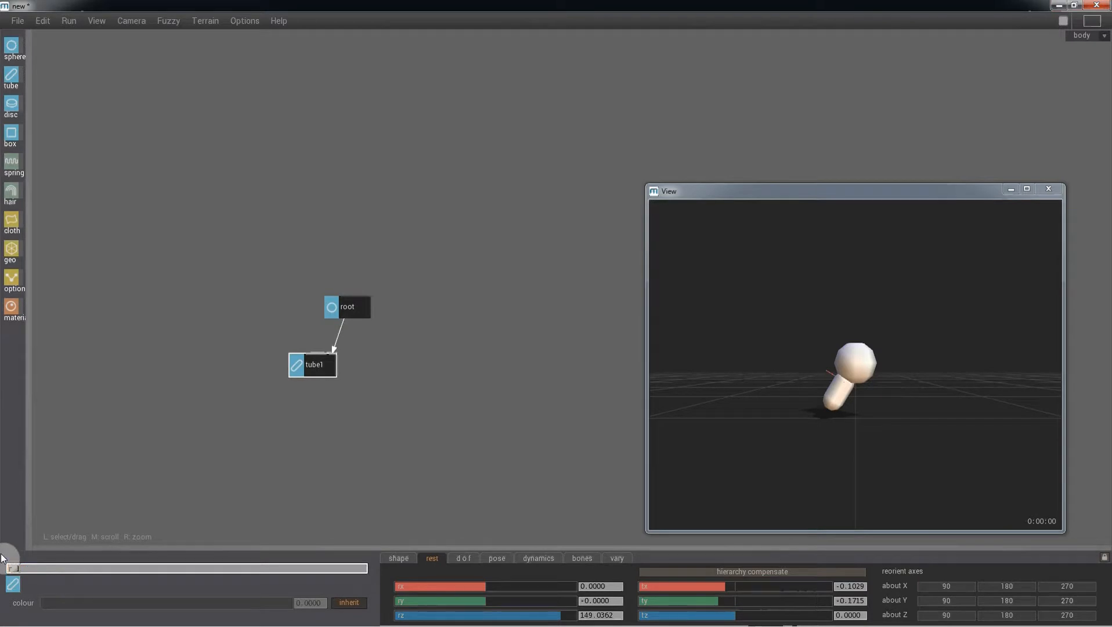
Step: Name the first tube r_leg, add a second tube named l_leg, and reselect r_leg
{"action": "type", "text": "r_leg"}
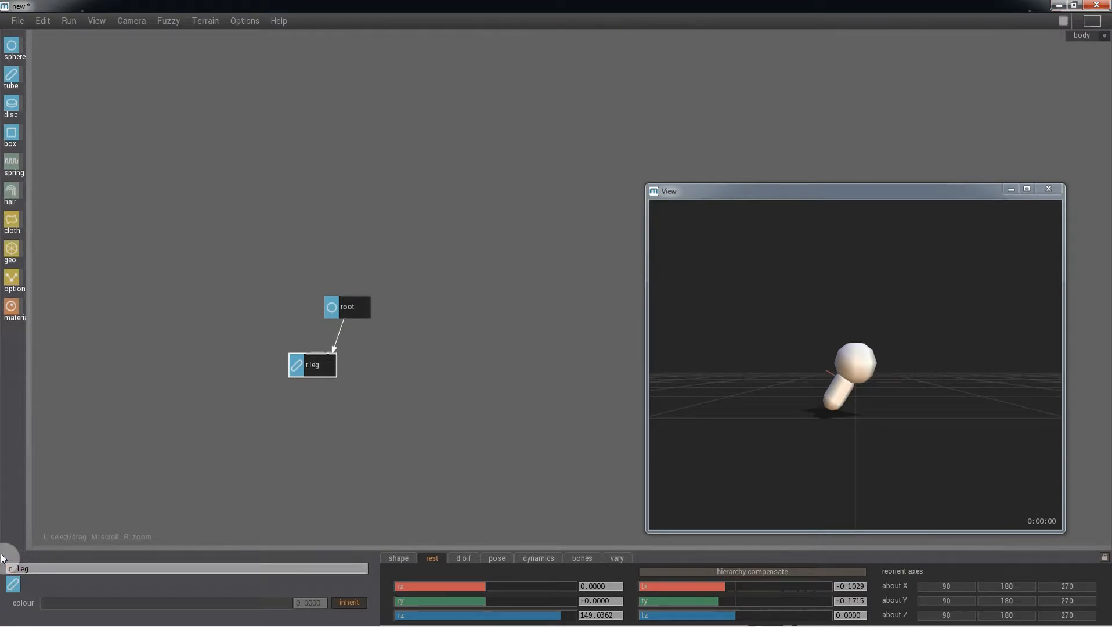
{"action": "left_click", "coordinate": [333, 307]}
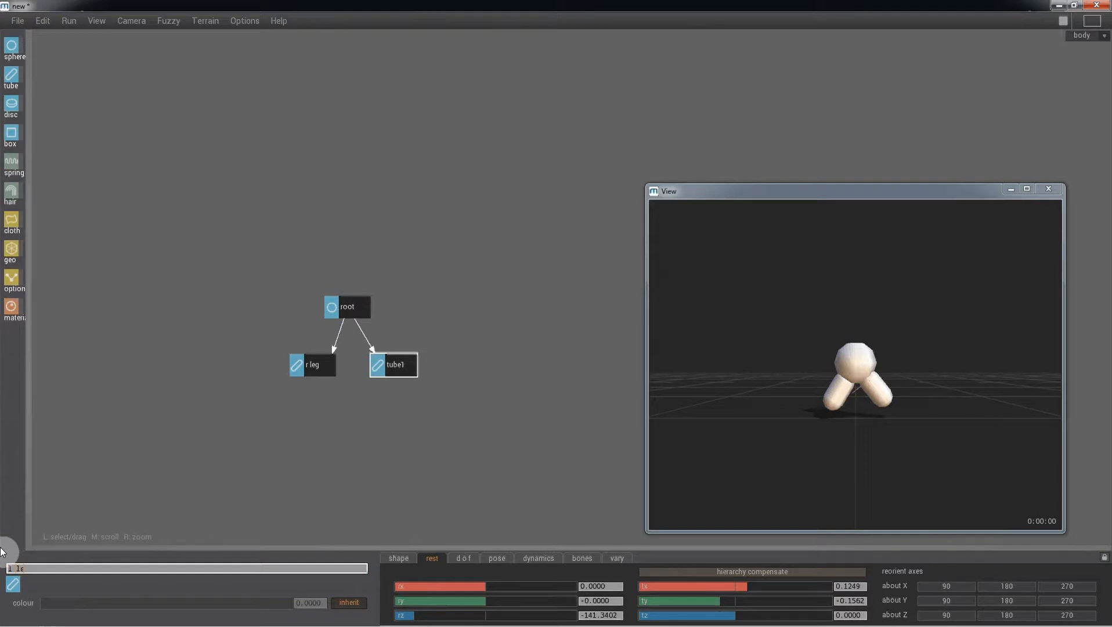
{"action": "type", "text": "l leg"}
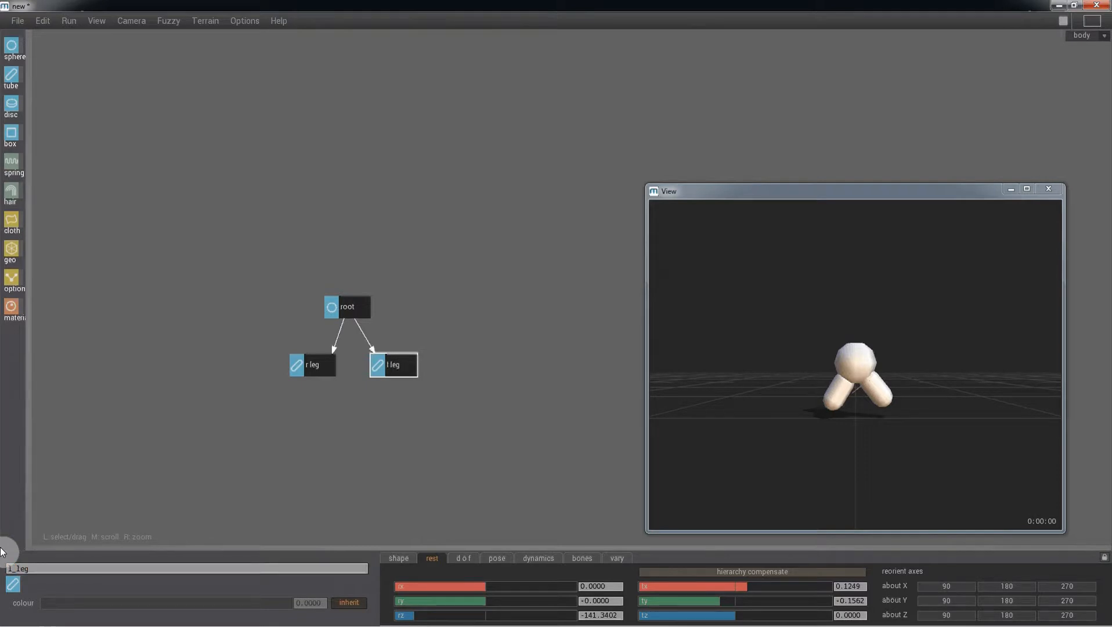
{"action": "left_click", "coordinate": [313, 365]}
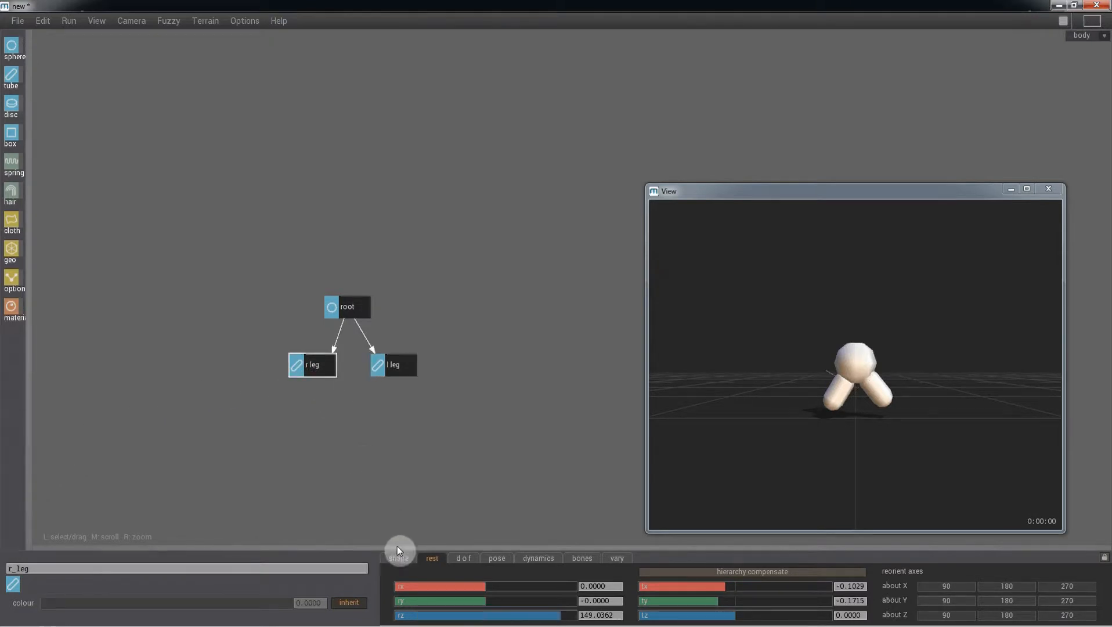
Step: Lengthen r_leg slightly and reduce its radius to make it much thinner
{"action": "left_click", "coordinate": [399, 558]}
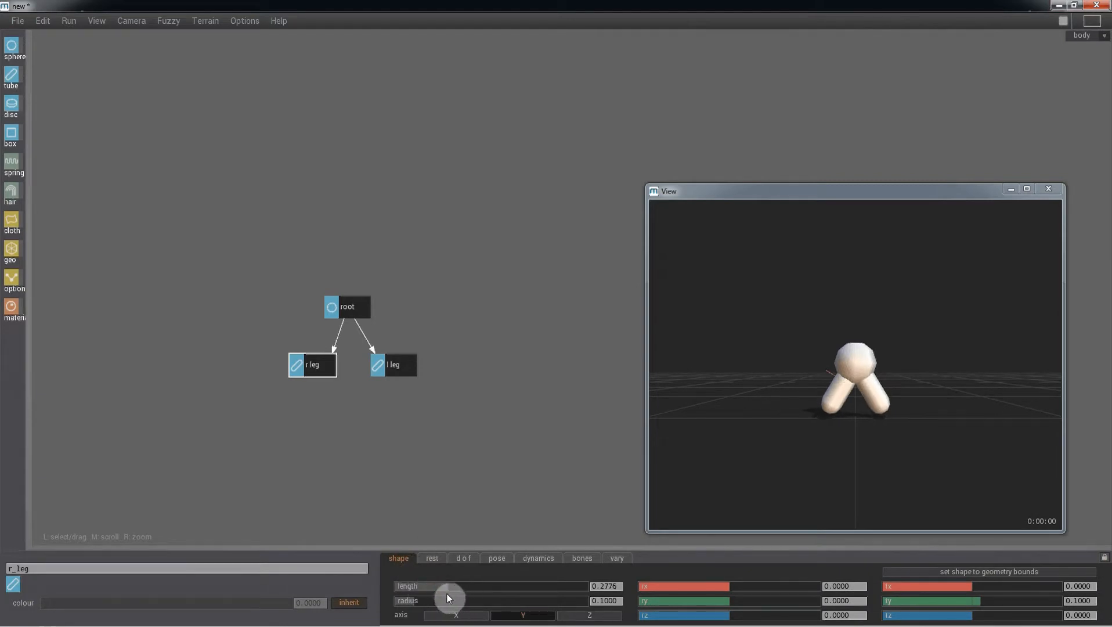
{"action": "left_click_drag", "start_coordinate": [447, 598], "coordinate": [454, 594]}
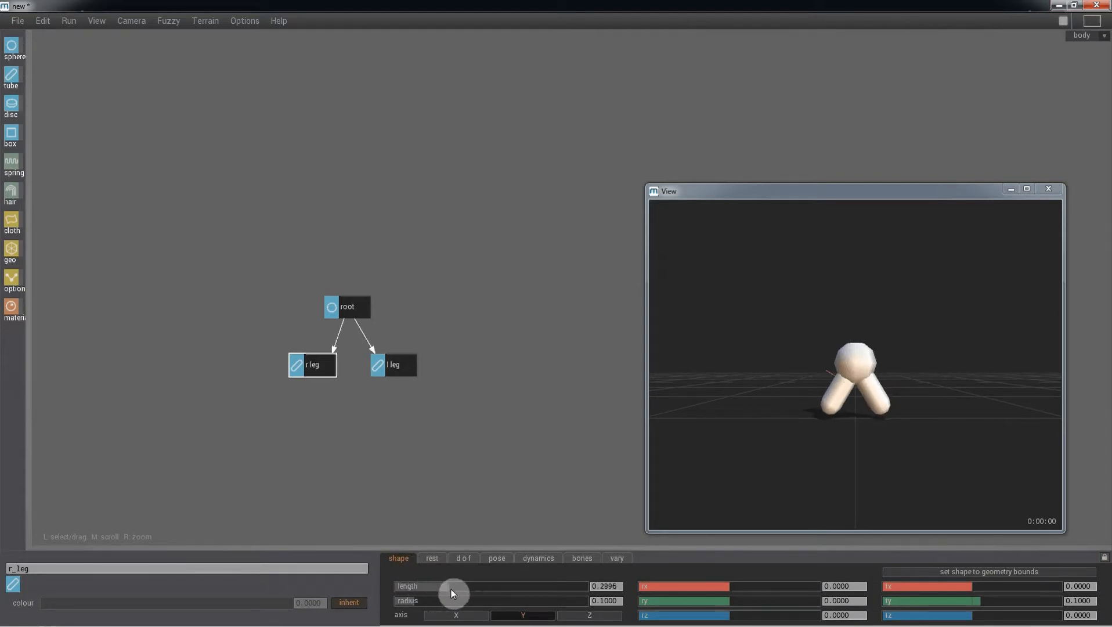
{"action": "left_click_drag", "start_coordinate": [461, 600], "coordinate": [409, 600]}
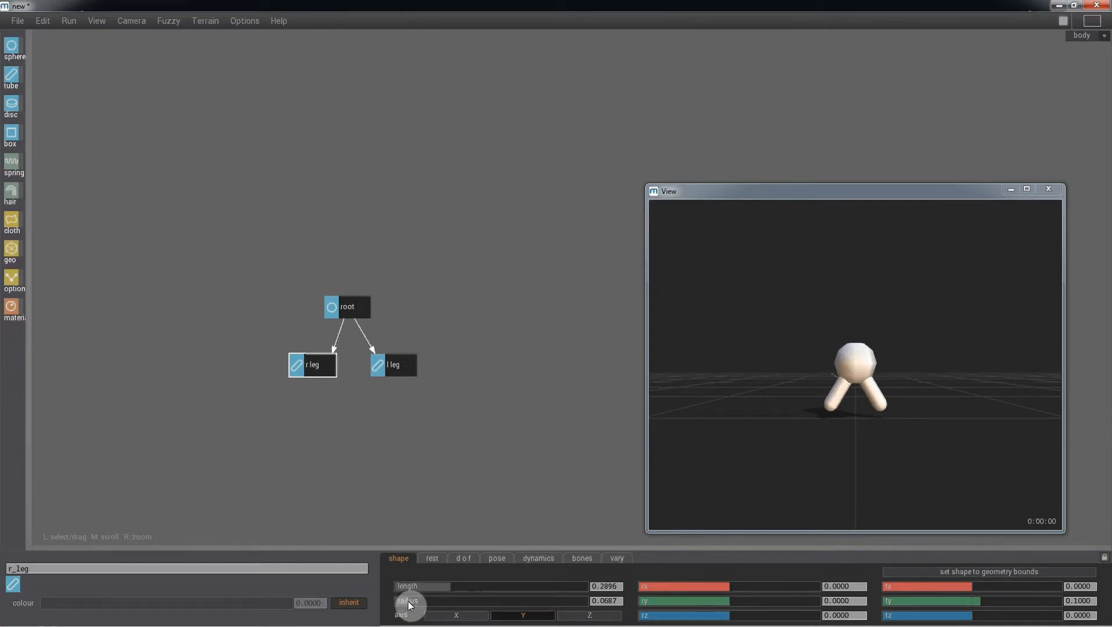
{"action": "left_click_drag", "start_coordinate": [412, 601], "coordinate": [416, 595]}
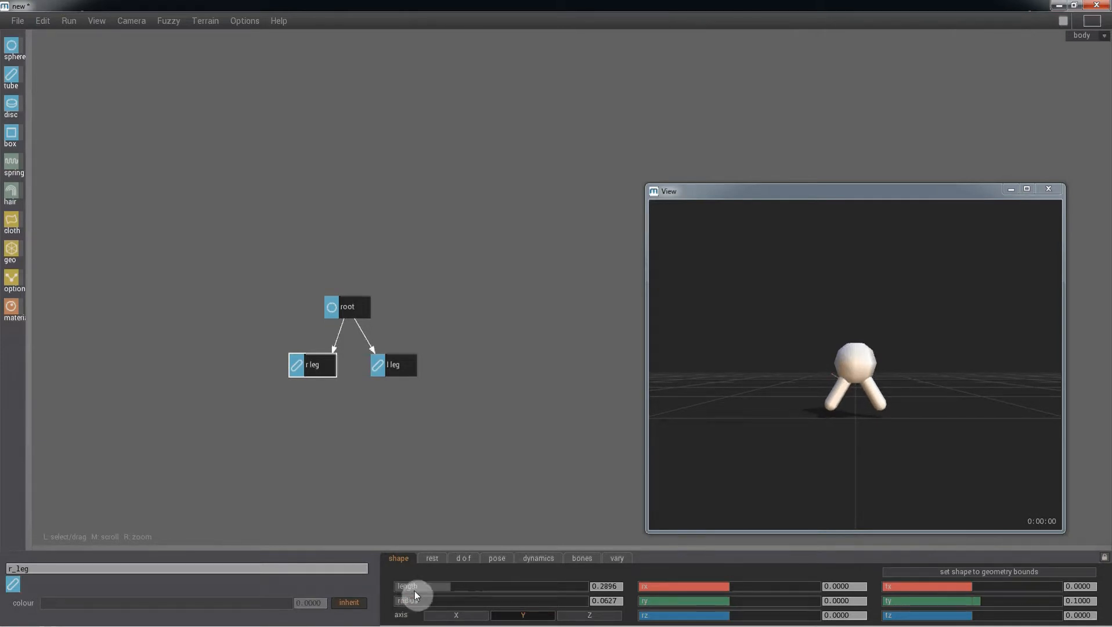
Step: Rotate r_leg downward with rz and shift it to hang under the torso
{"action": "left_click", "coordinate": [431, 558]}
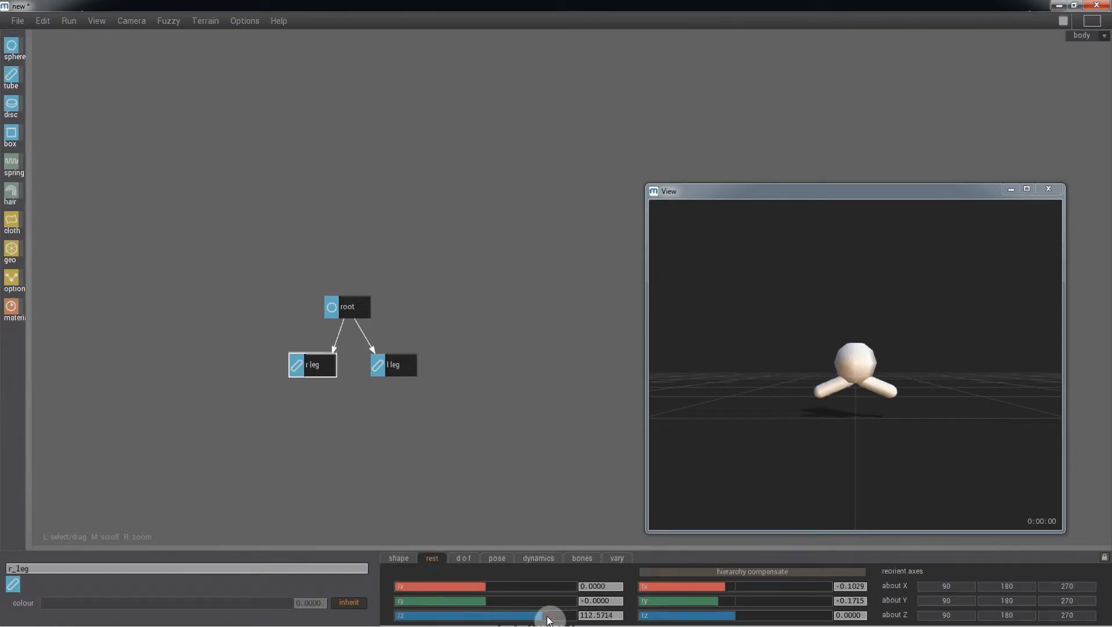
{"action": "left_click_drag", "start_coordinate": [547, 620], "coordinate": [578, 620]}
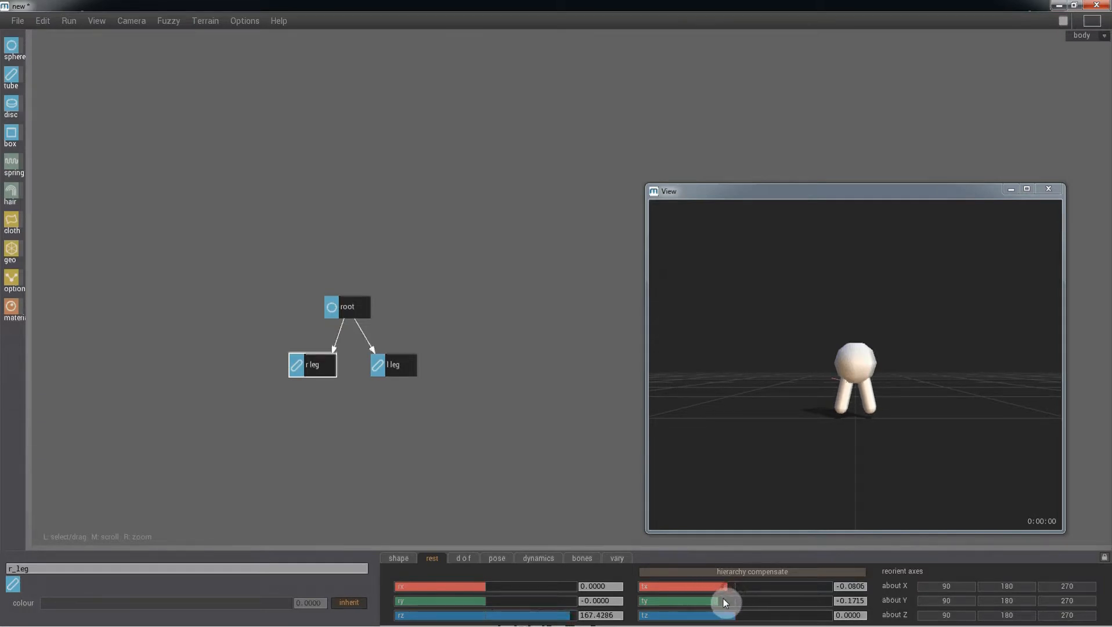
{"action": "left_click_drag", "start_coordinate": [725, 602], "coordinate": [716, 602]}
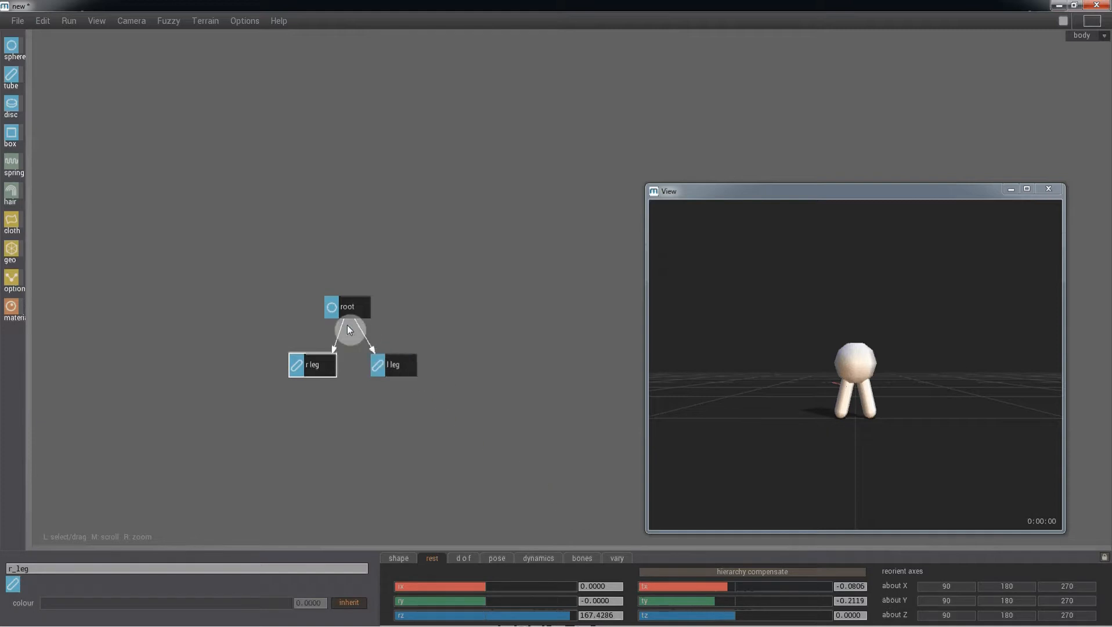
{"action": "left_click", "coordinate": [41, 21]}
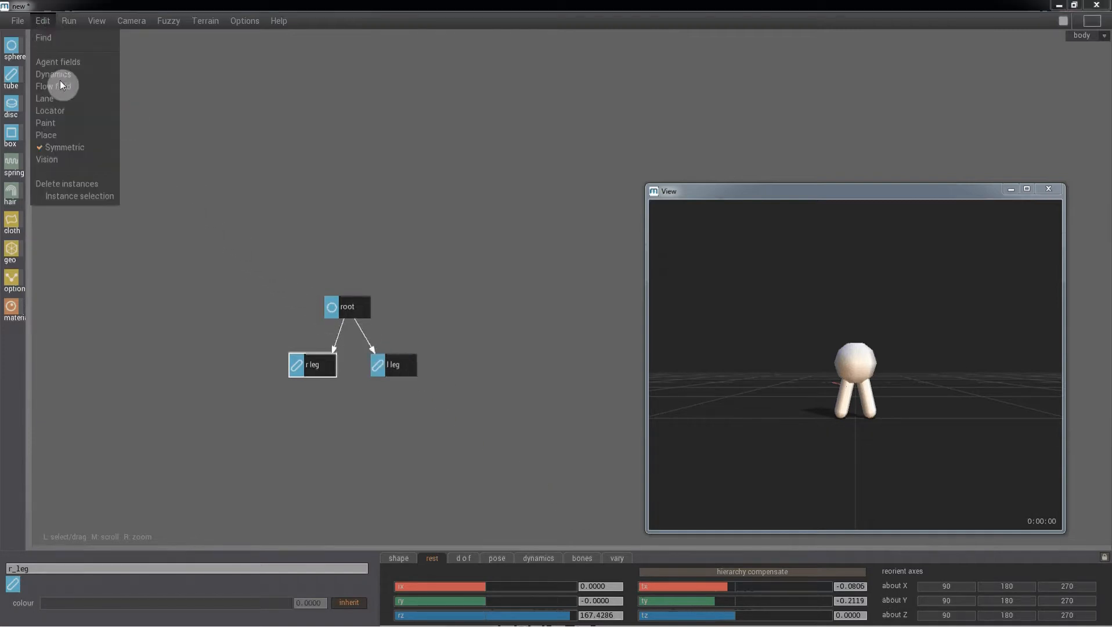
{"action": "mouse_move", "coordinate": [76, 153]}
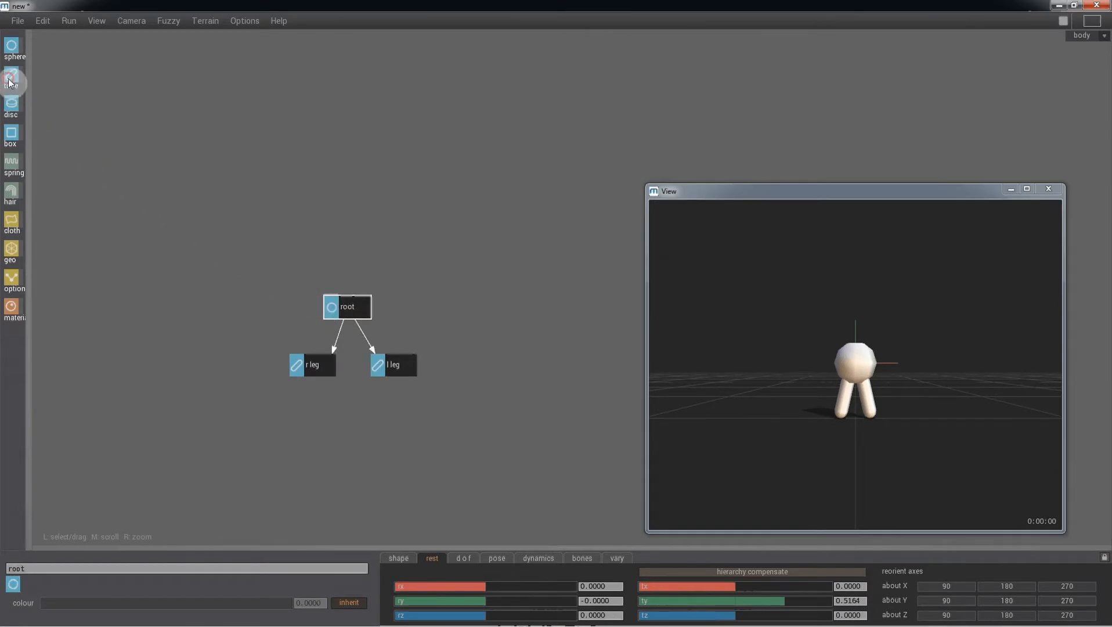
Step: Add an arm tube named r_arm under the root sphere and select it
{"action": "left_click", "coordinate": [10, 80]}
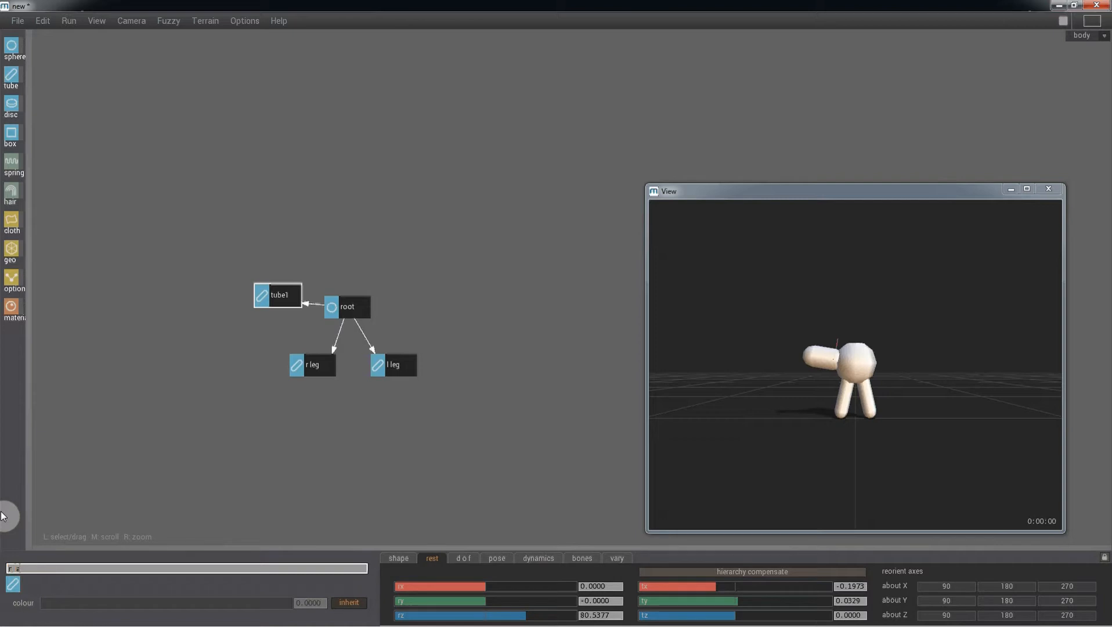
{"action": "type", "text": "r_arm"}
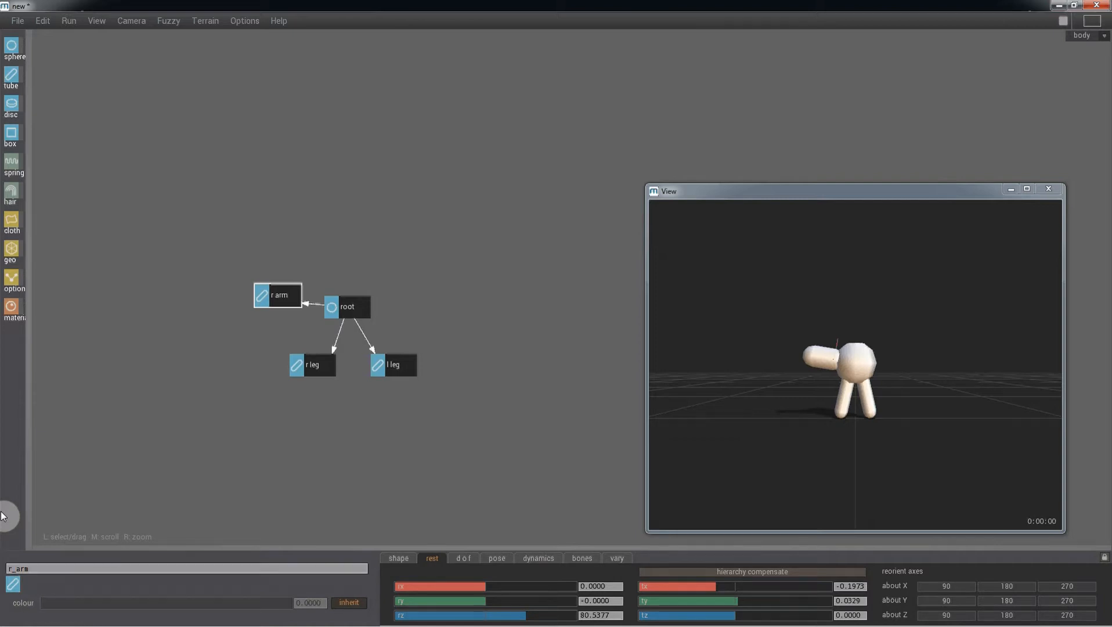
{"action": "left_click", "coordinate": [350, 307]}
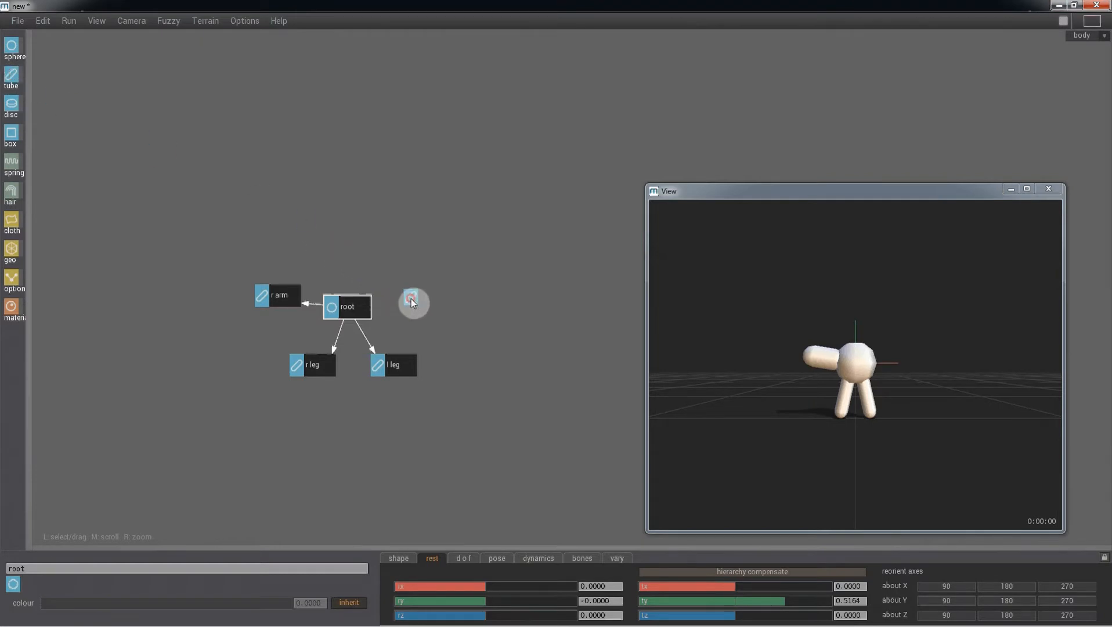
{"action": "left_click", "coordinate": [410, 300]}
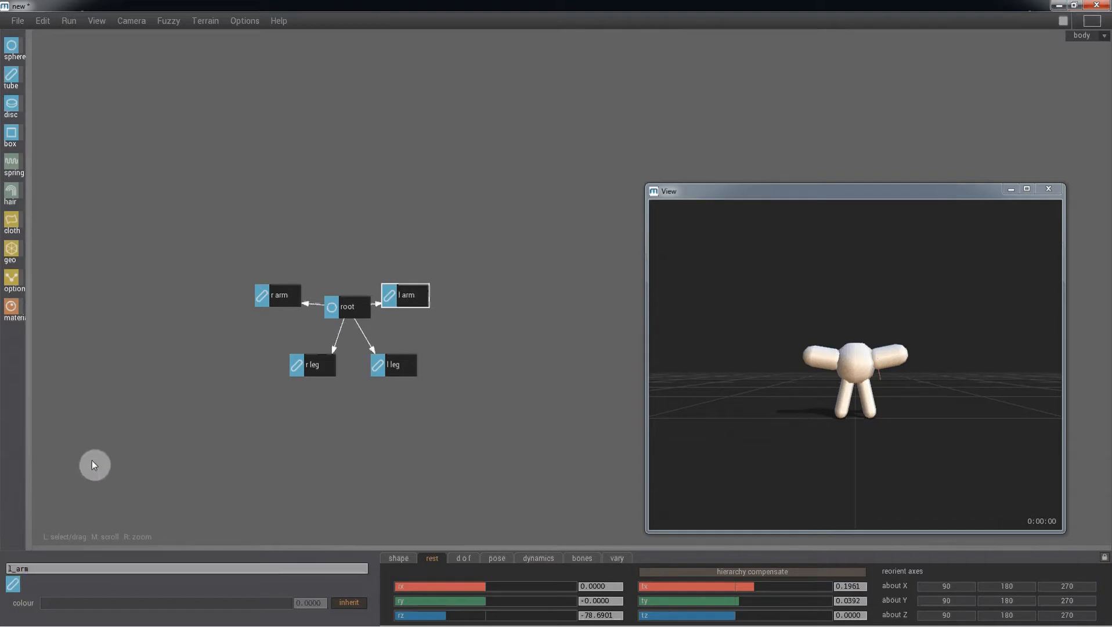
{"action": "left_click", "coordinate": [282, 296]}
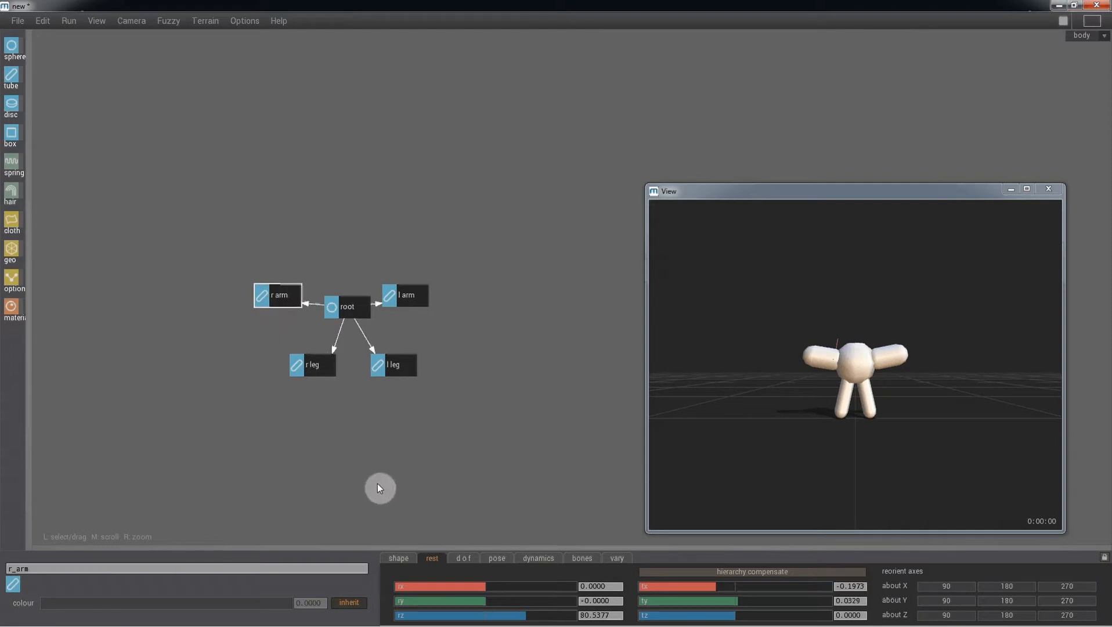
Step: Shorten r_arm slightly and make the arms much thinner
{"action": "left_click", "coordinate": [398, 557]}
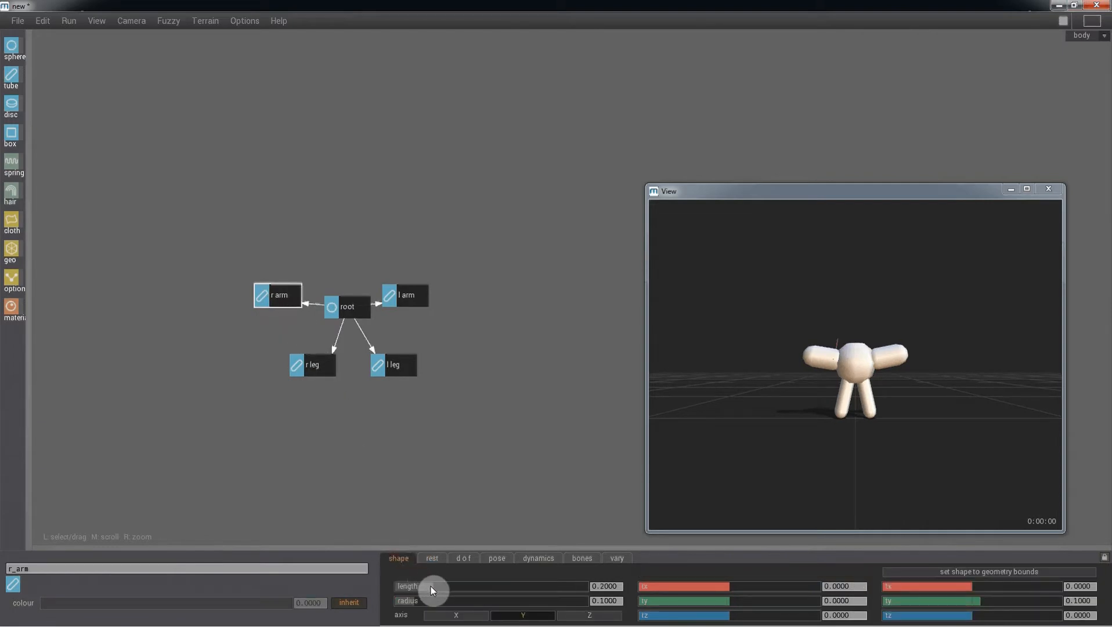
{"action": "left_click_drag", "start_coordinate": [433, 589], "coordinate": [414, 601]}
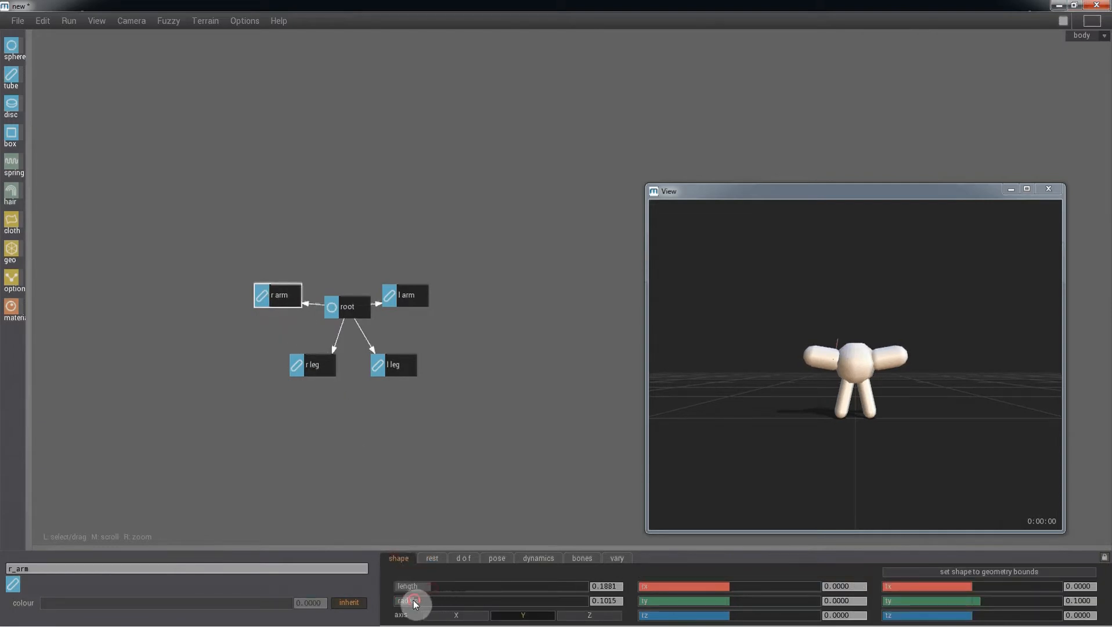
{"action": "left_click_drag", "start_coordinate": [419, 601], "coordinate": [408, 601]}
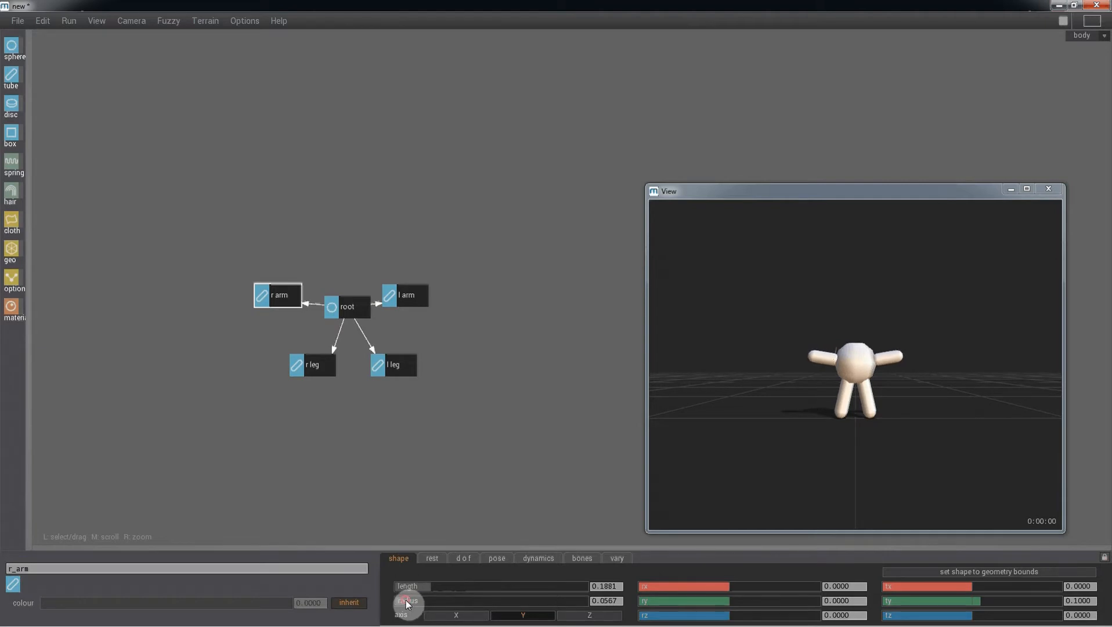
Step: Raise r_arm higher on the torso and tilt it downward to rz about 109
{"action": "left_click", "coordinate": [432, 558]}
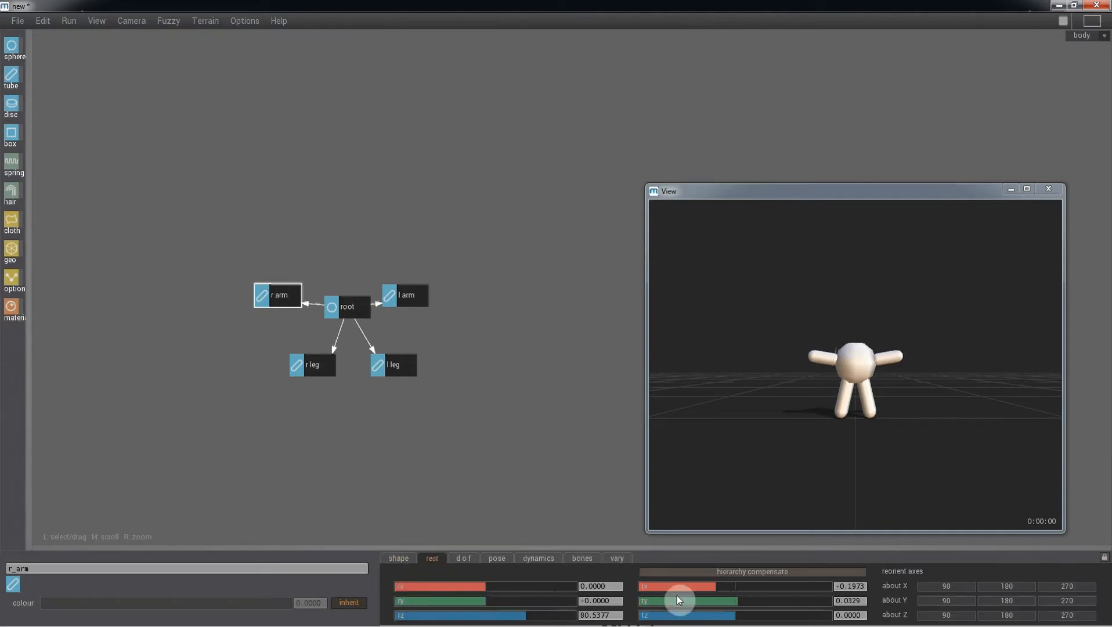
{"action": "left_click_drag", "start_coordinate": [678, 601], "coordinate": [745, 608]}
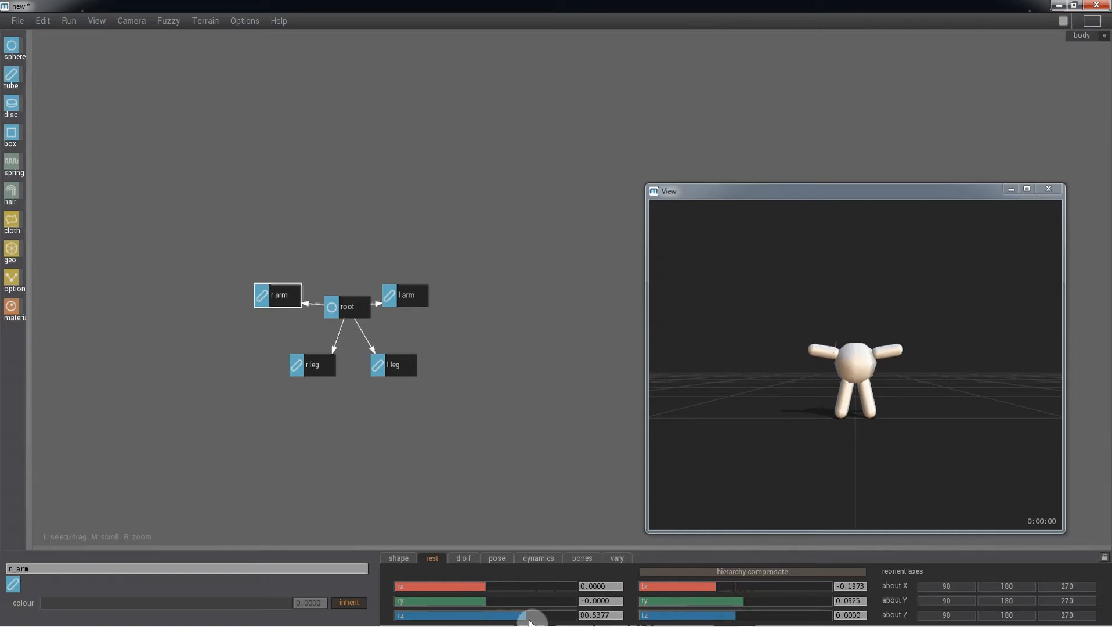
{"action": "left_click_drag", "start_coordinate": [532, 615], "coordinate": [543, 615]}
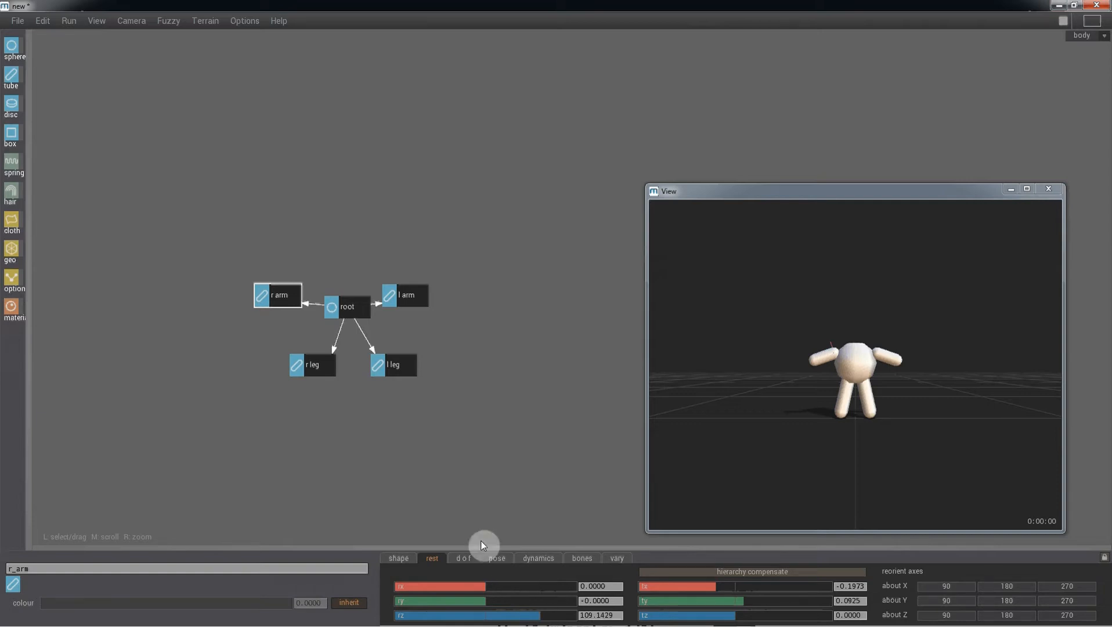
Step: Add a sphere head under root with radius ~0.134 and ty lowered to ~0.105
{"action": "left_click", "coordinate": [351, 308]}
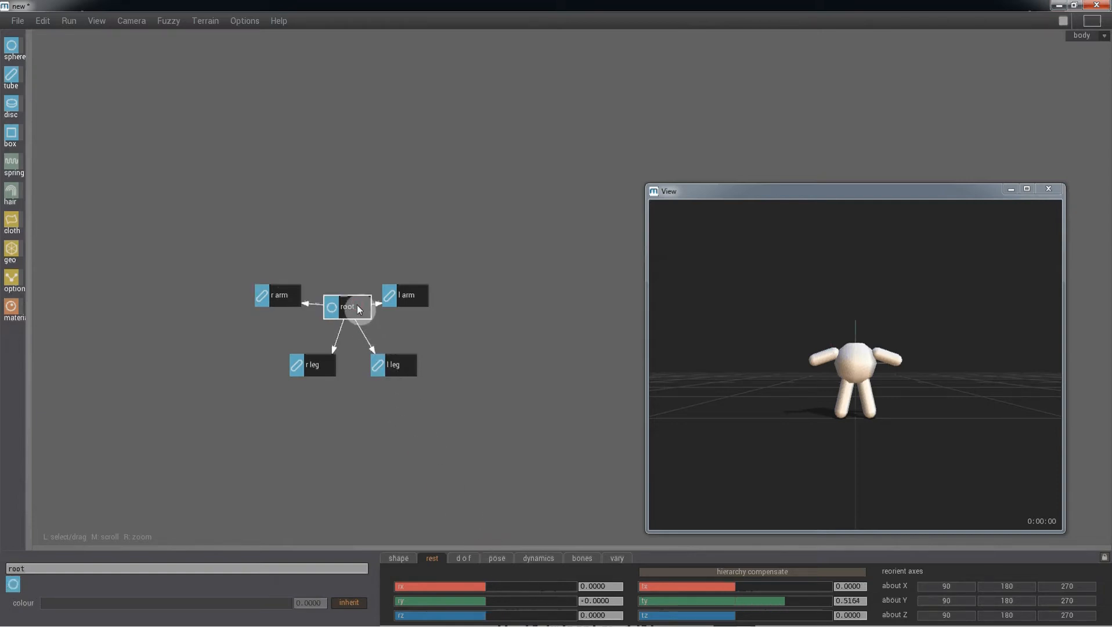
{"action": "left_click_drag", "start_coordinate": [347, 307], "coordinate": [339, 226]}
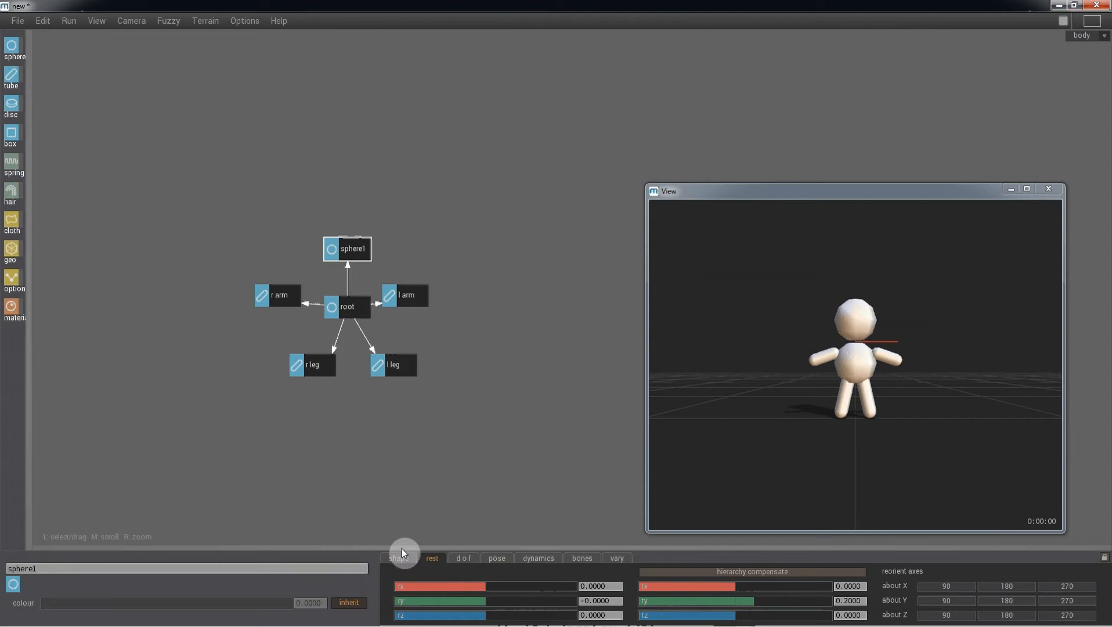
{"action": "left_click", "coordinate": [398, 558]}
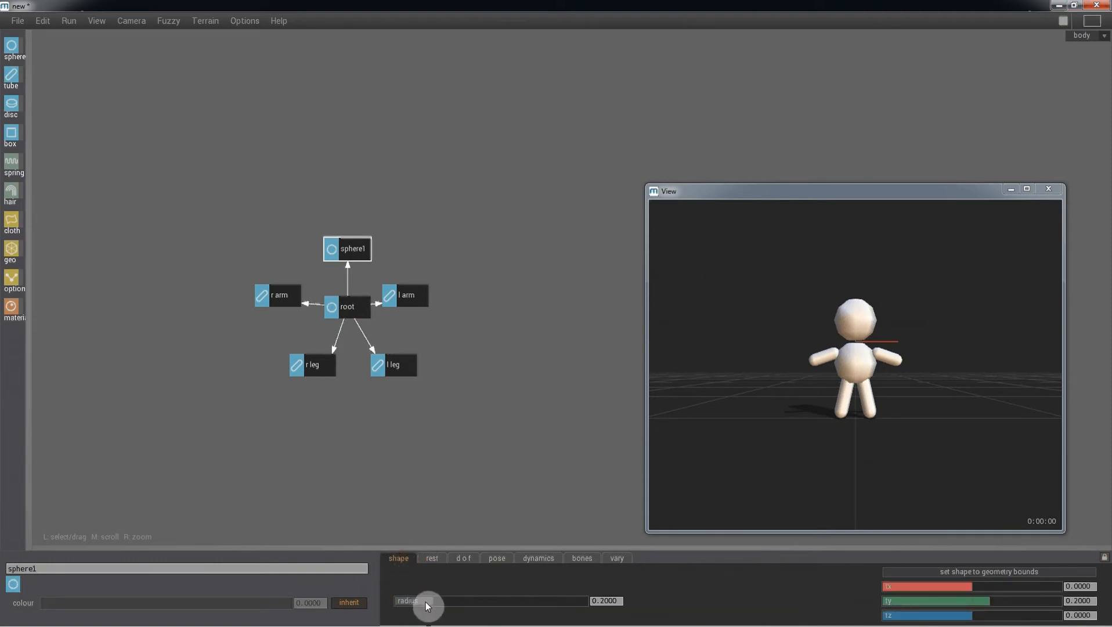
{"action": "left_click_drag", "start_coordinate": [430, 607], "coordinate": [422, 607]}
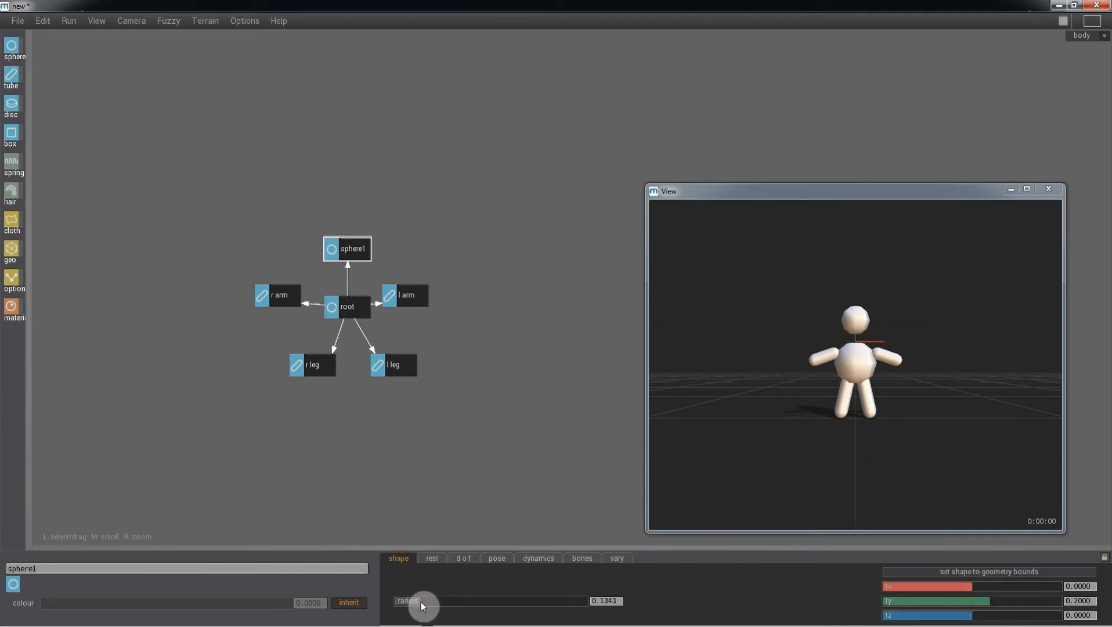
{"action": "left_click", "coordinate": [431, 558]}
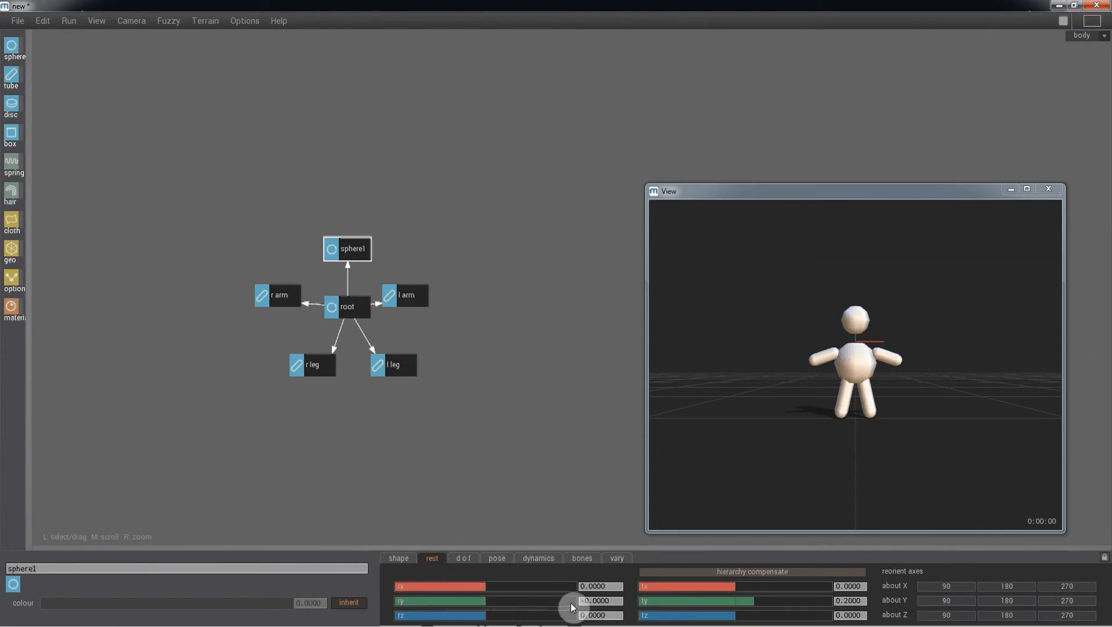
{"action": "left_click_drag", "start_coordinate": [573, 601], "coordinate": [748, 601]}
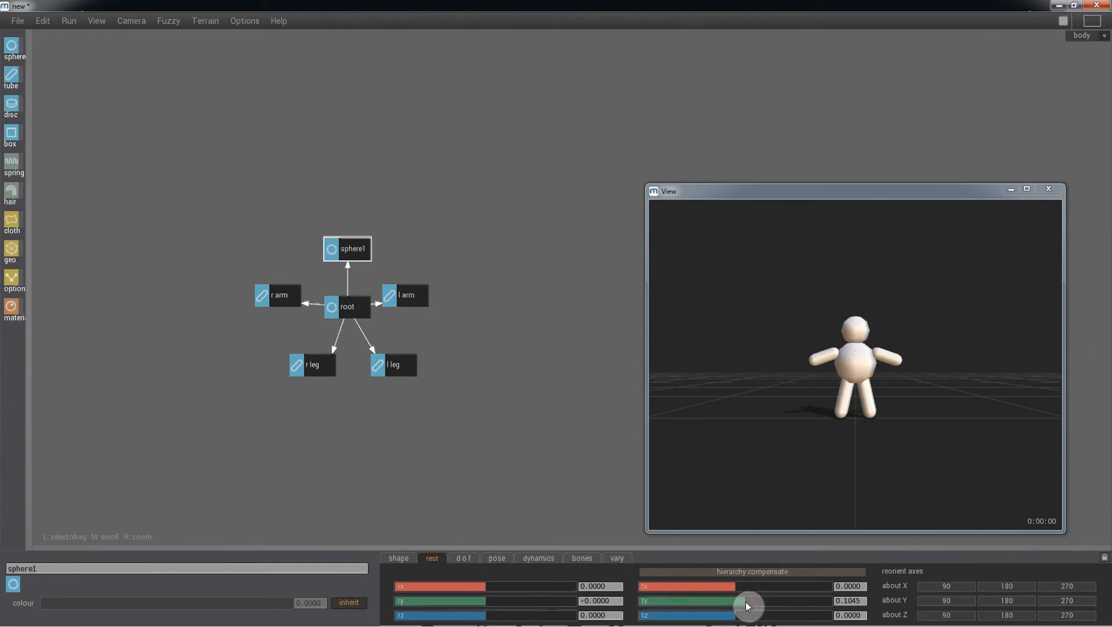
{"action": "mouse_move", "coordinate": [744, 485]}
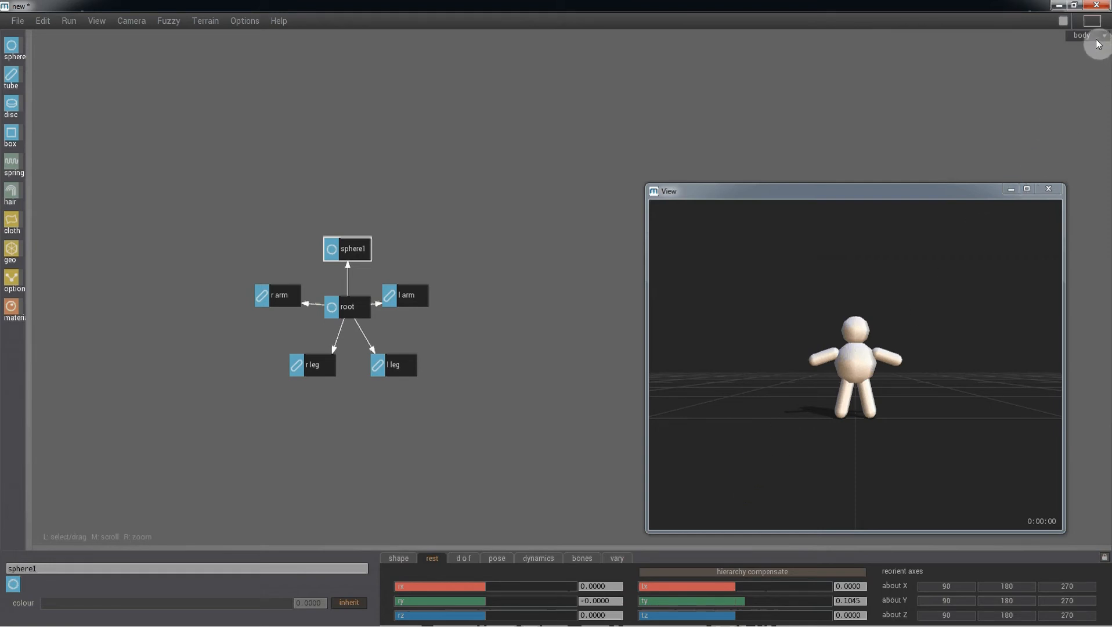
Step: In the brain editor, place an output node with channel agent > dynamics > active
{"action": "left_click", "coordinate": [1106, 36]}
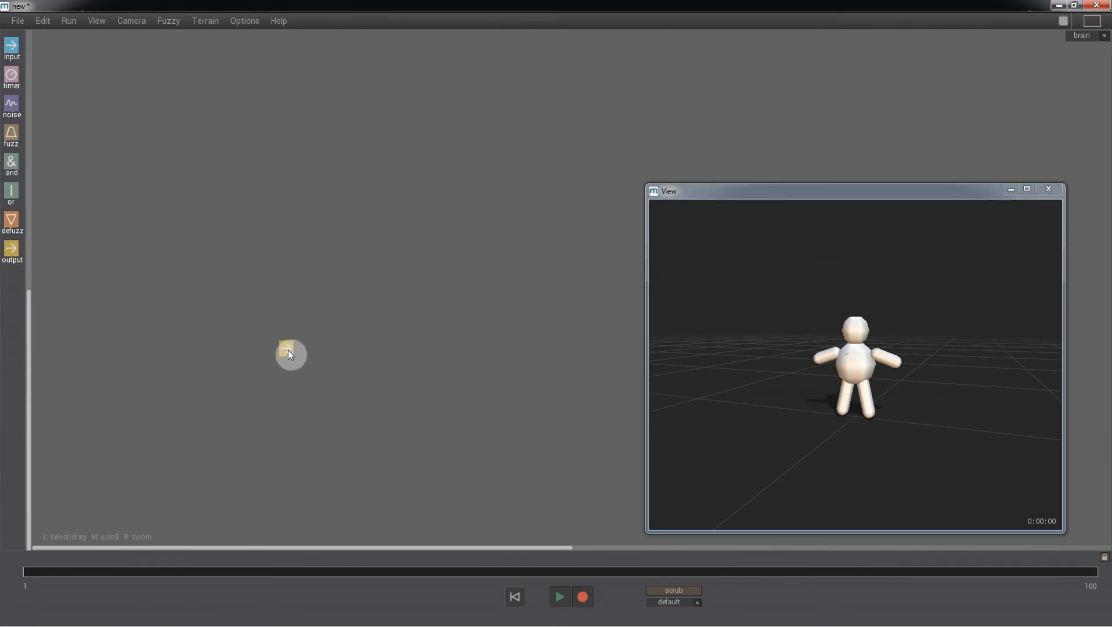
{"action": "left_click", "coordinate": [288, 354]}
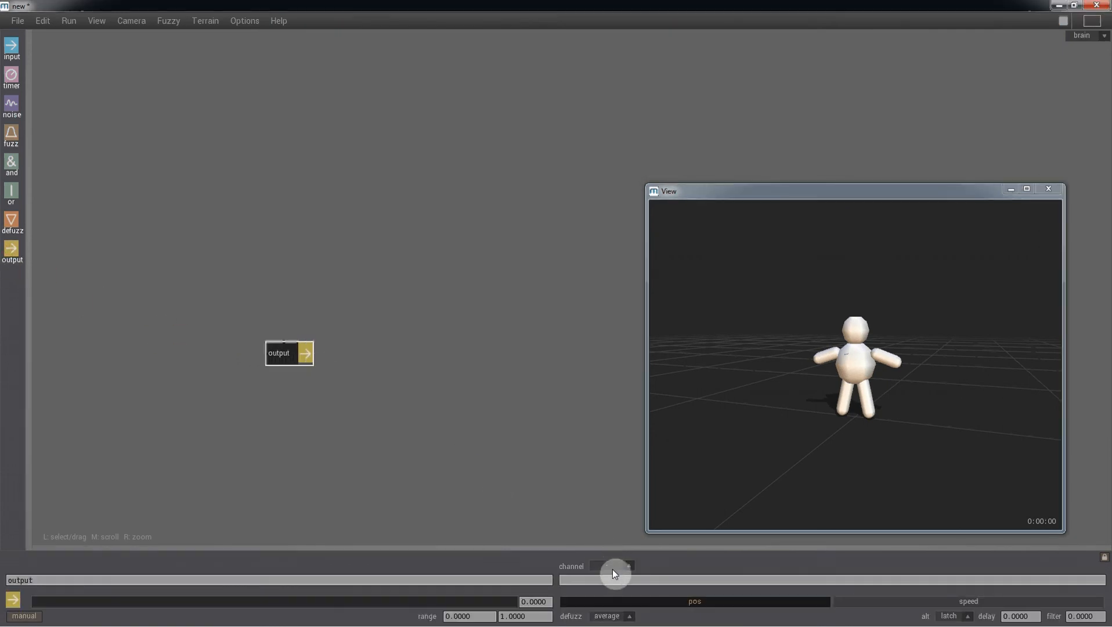
{"action": "left_click", "coordinate": [612, 566]}
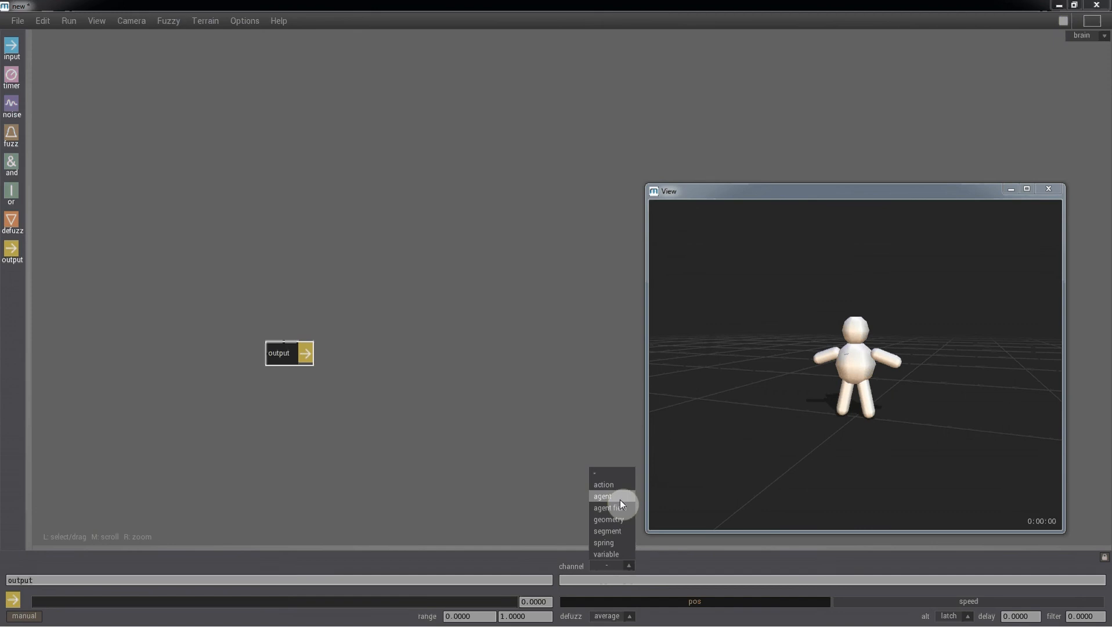
{"action": "left_click", "coordinate": [603, 497]}
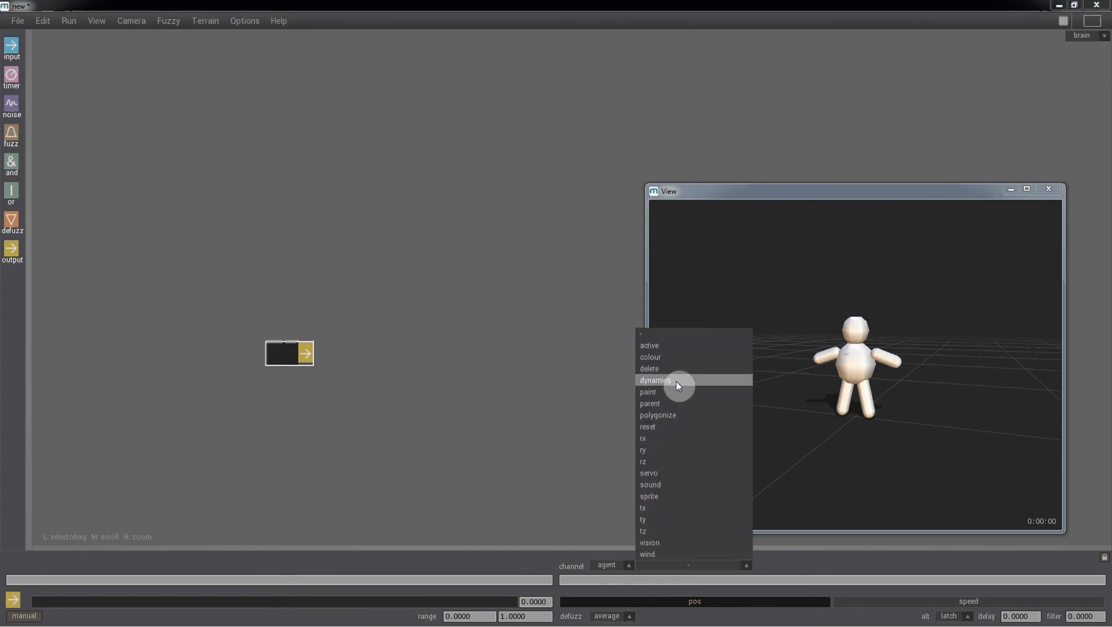
{"action": "left_click", "coordinate": [656, 381]}
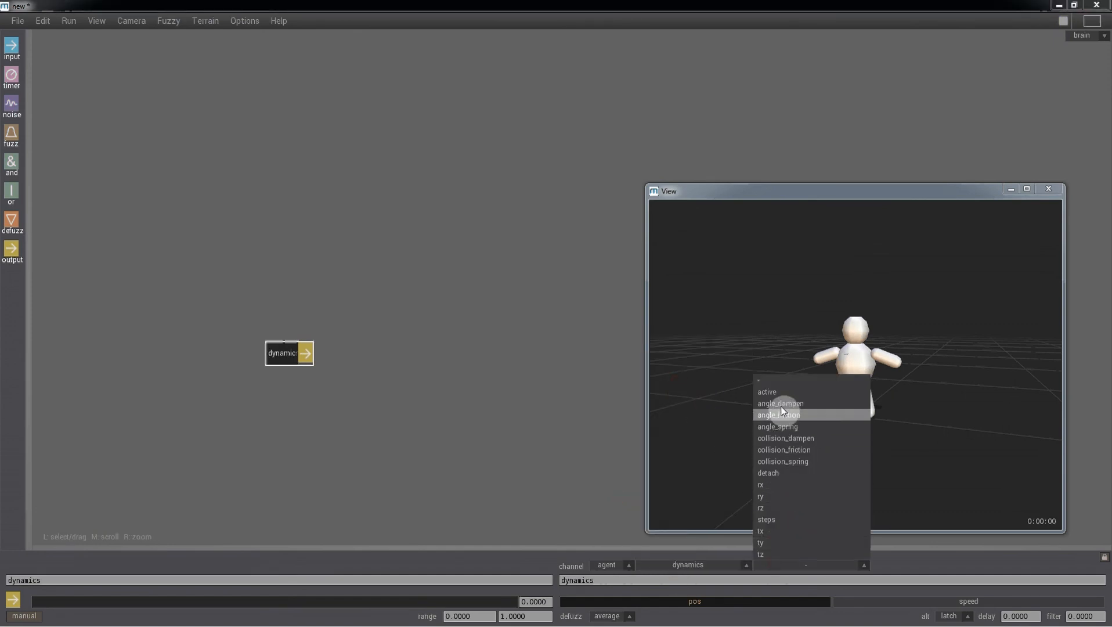
{"action": "left_click", "coordinate": [766, 392]}
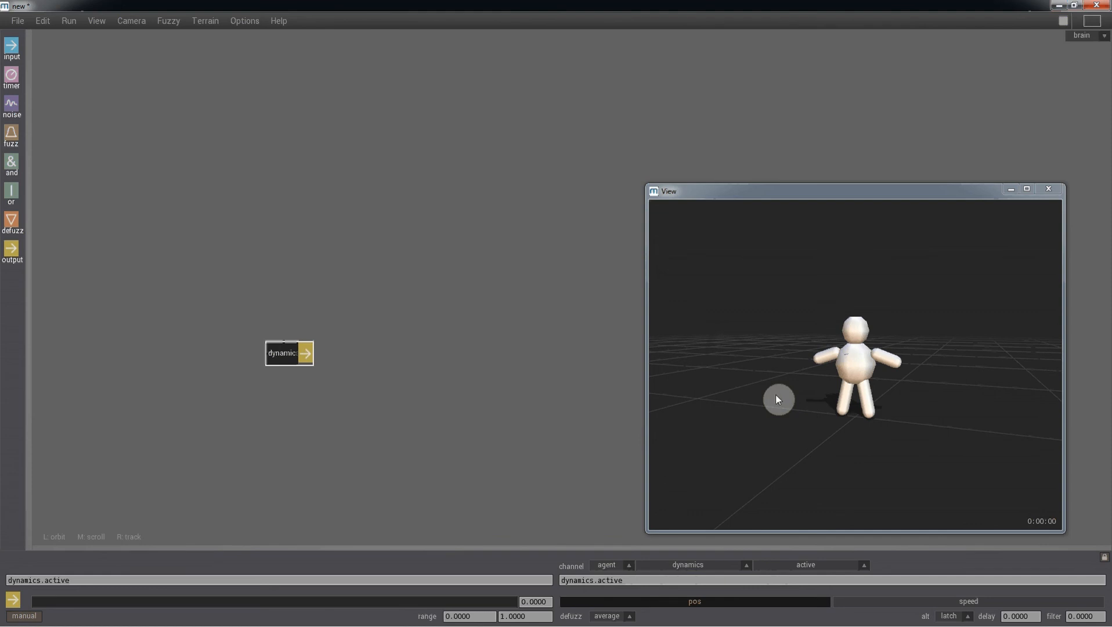